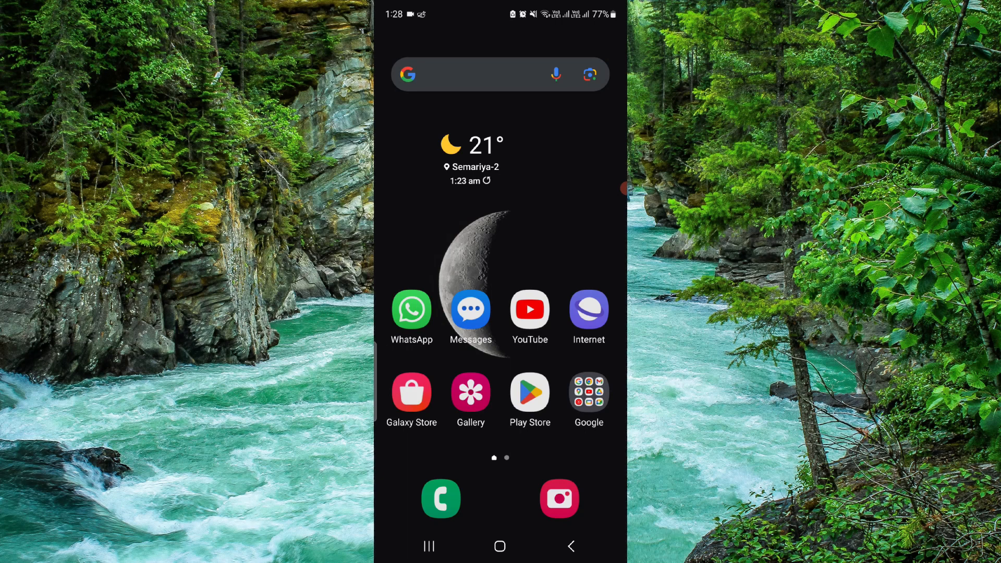
- Scroll the app drawer to GameChanger and bring up its shortcut menu
scroll(up, 3)
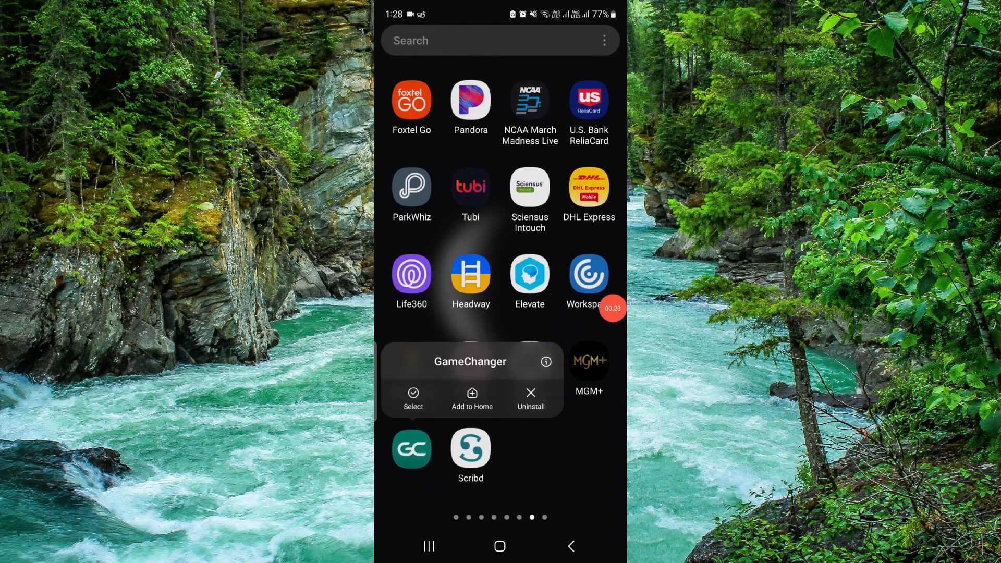
- Clear GameChanger's stored data from its Storage page and confirm the deletion
click(546, 361)
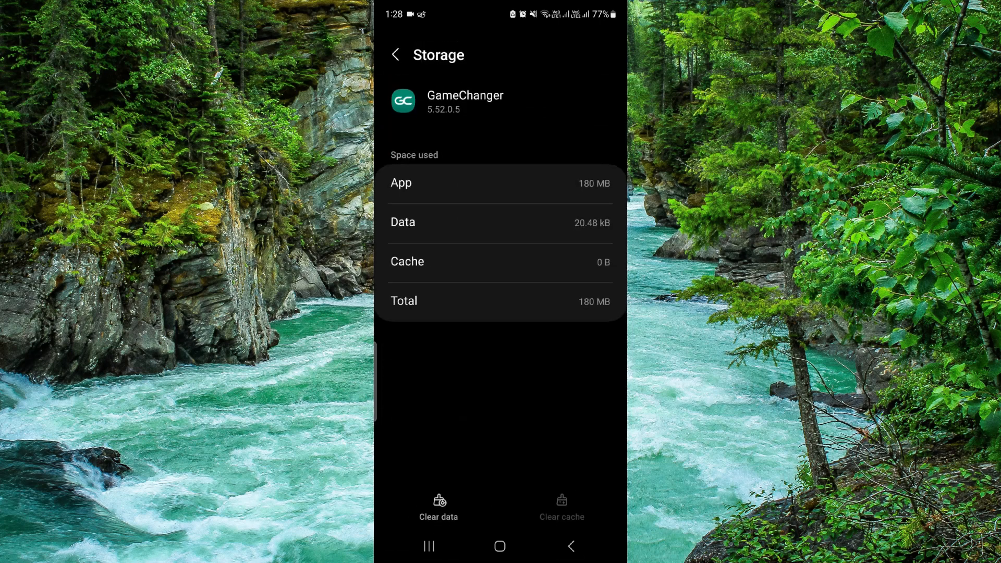
click(438, 505)
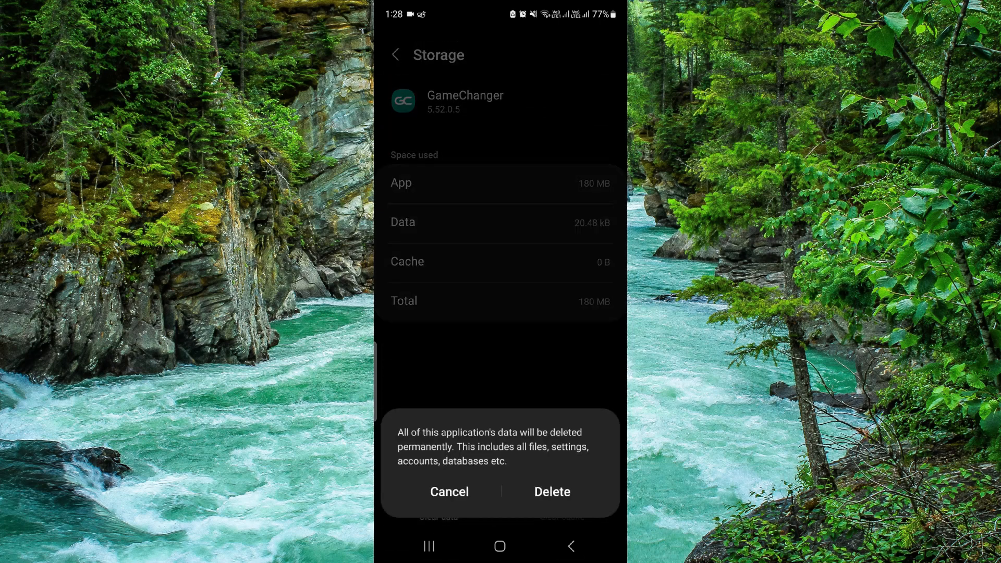
click(552, 492)
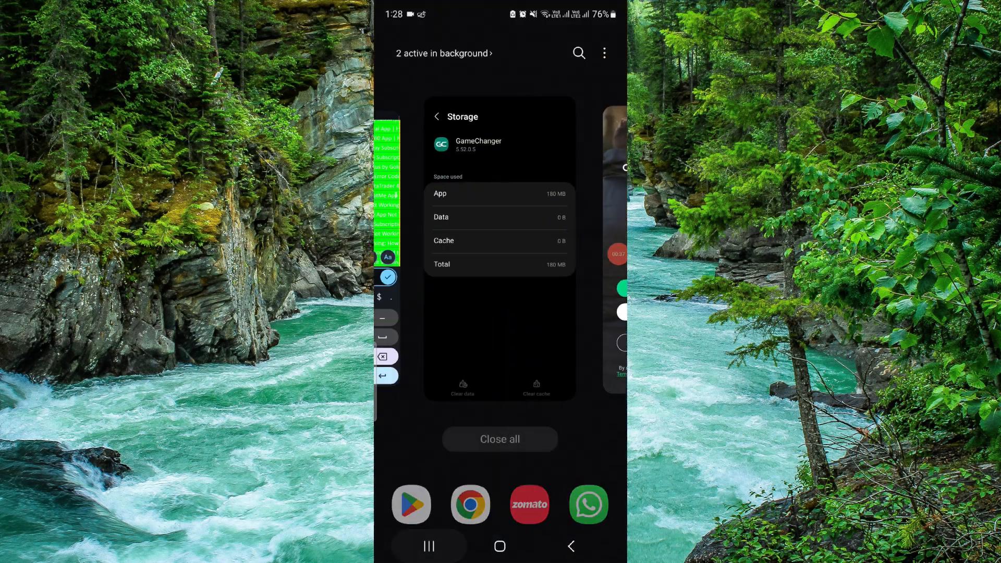
- Search Google for 'gamechanger app' and open GameChanger's Google Play result
click(500, 547)
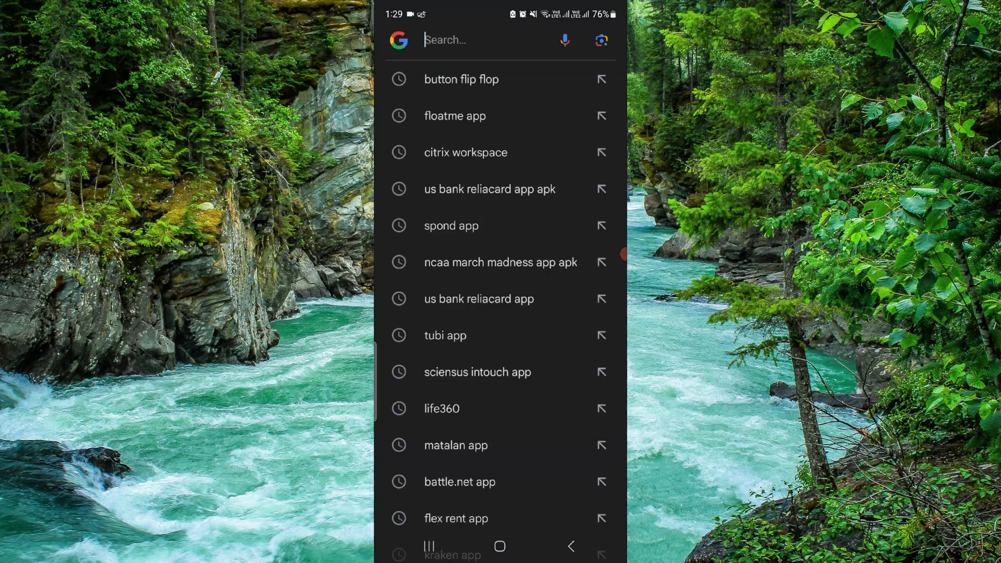
text(game)
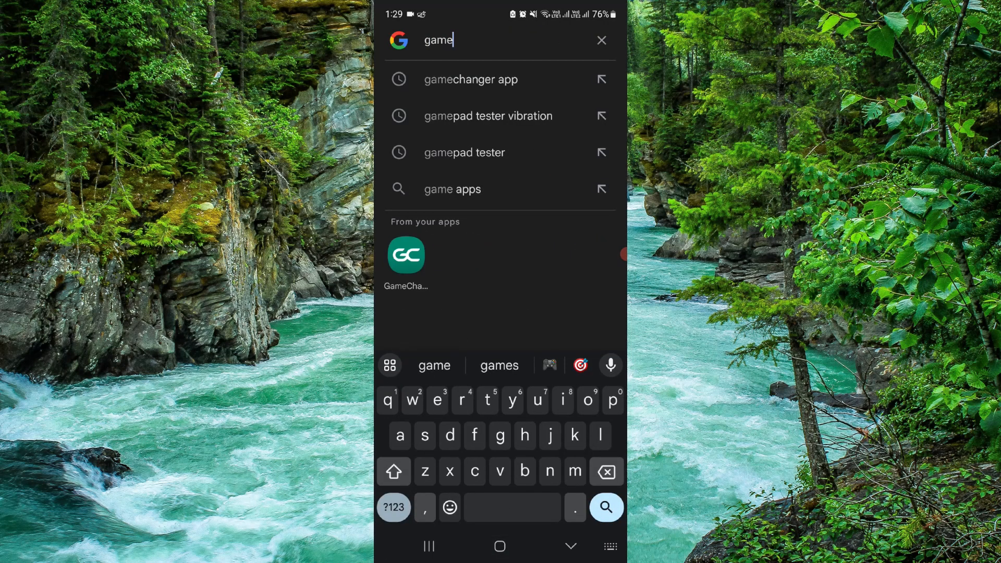
click(470, 79)
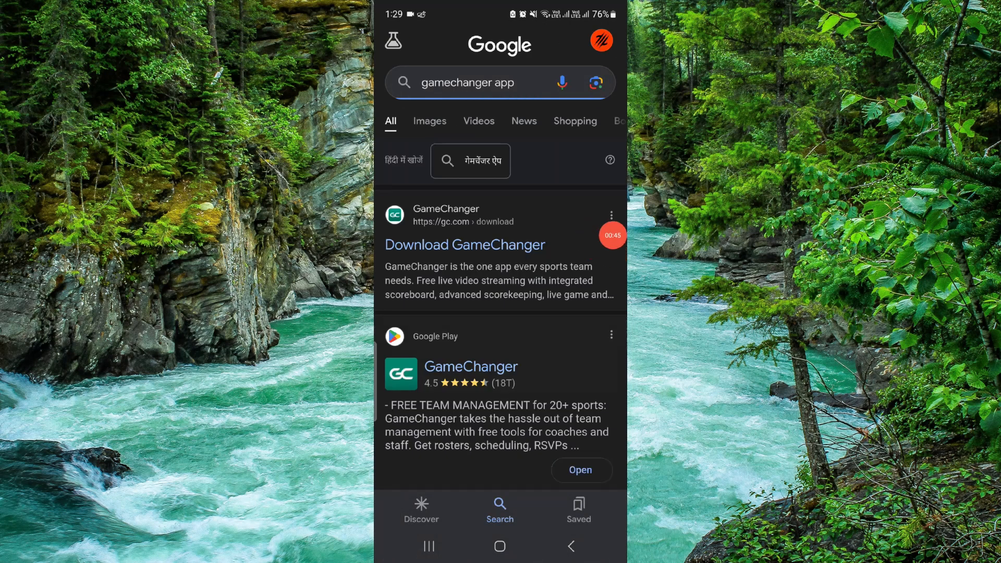
click(470, 368)
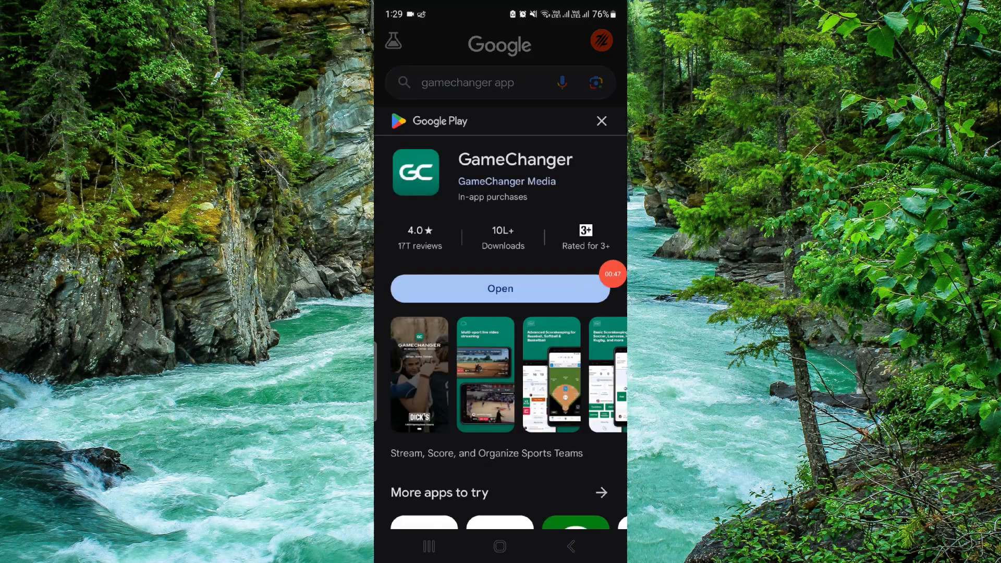